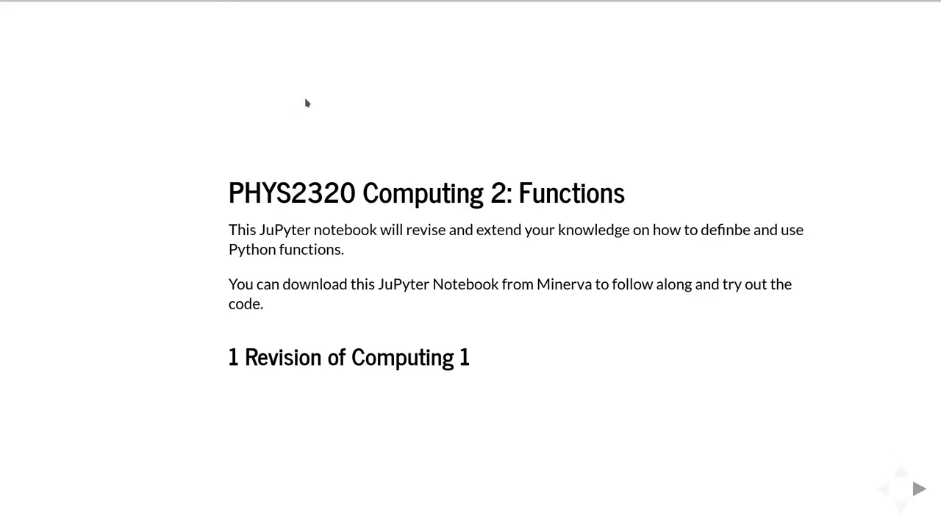
Advance the slideshow from the Functions title slide past the print-versus-return slide
click(919, 488)
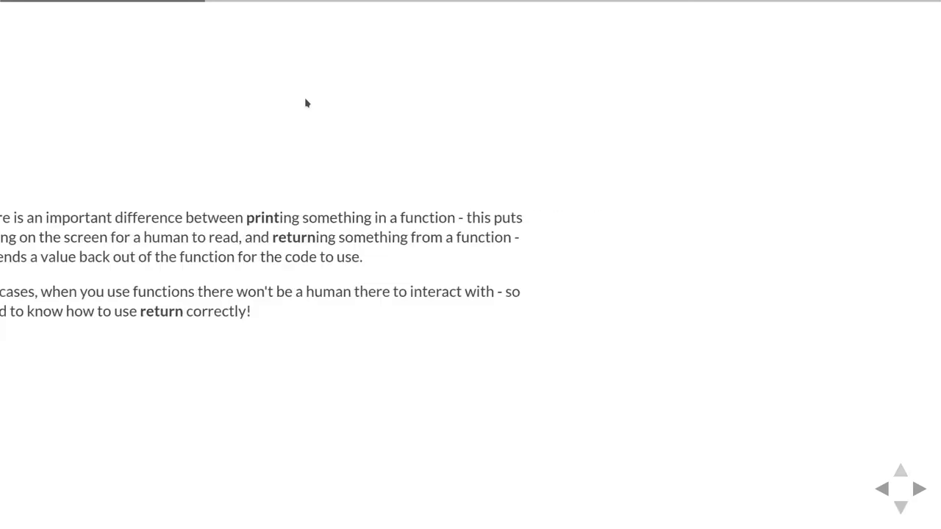
click(918, 489)
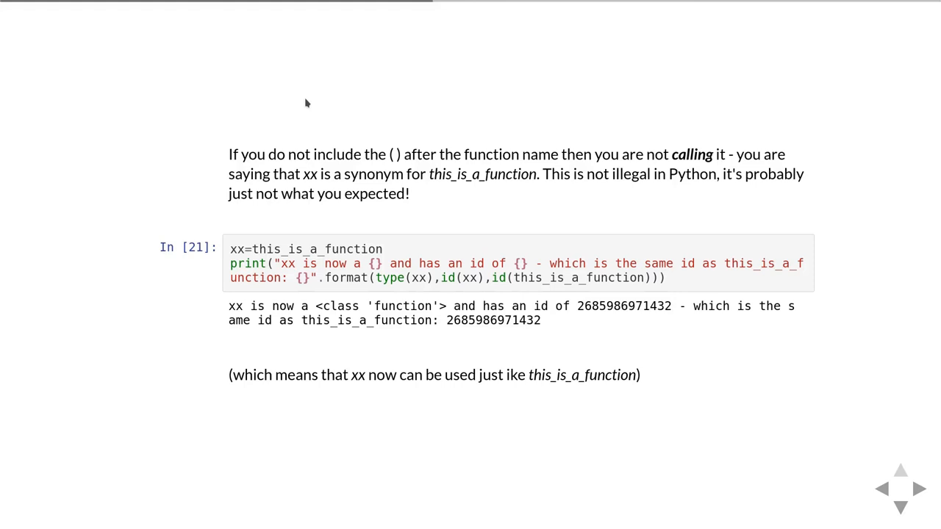
Advance to the slide where yy = xx() prints 'Do a calculation' and 'yy is 3'
scroll(down, 3)
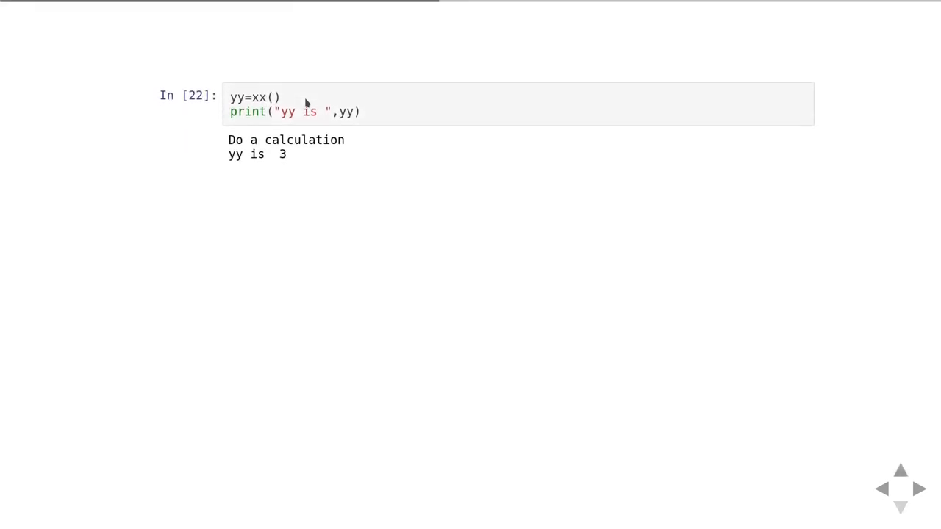